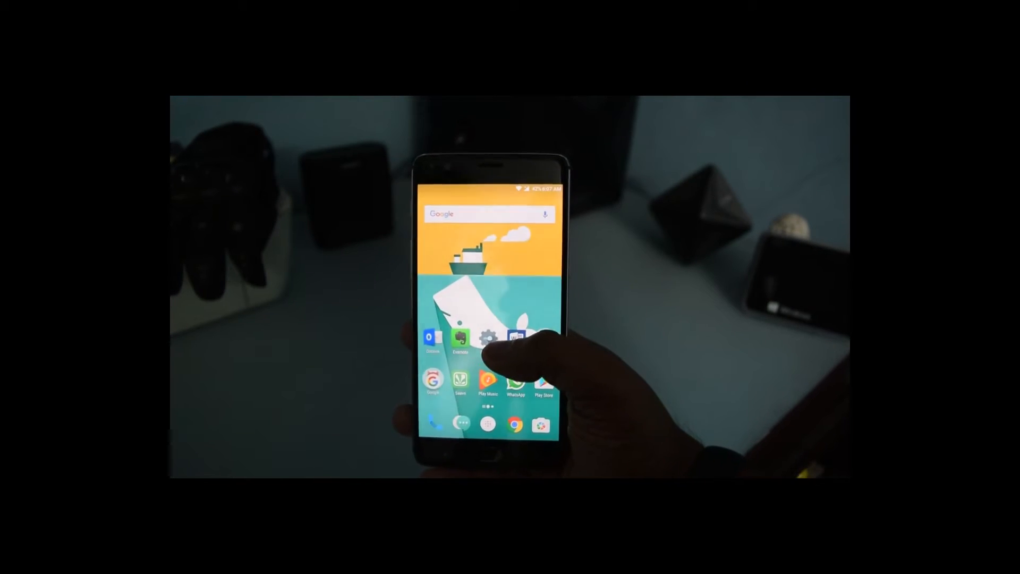
# Step: Go from the home screen into Settings and down to Security & fingerprint
pyautogui.click(486, 338)
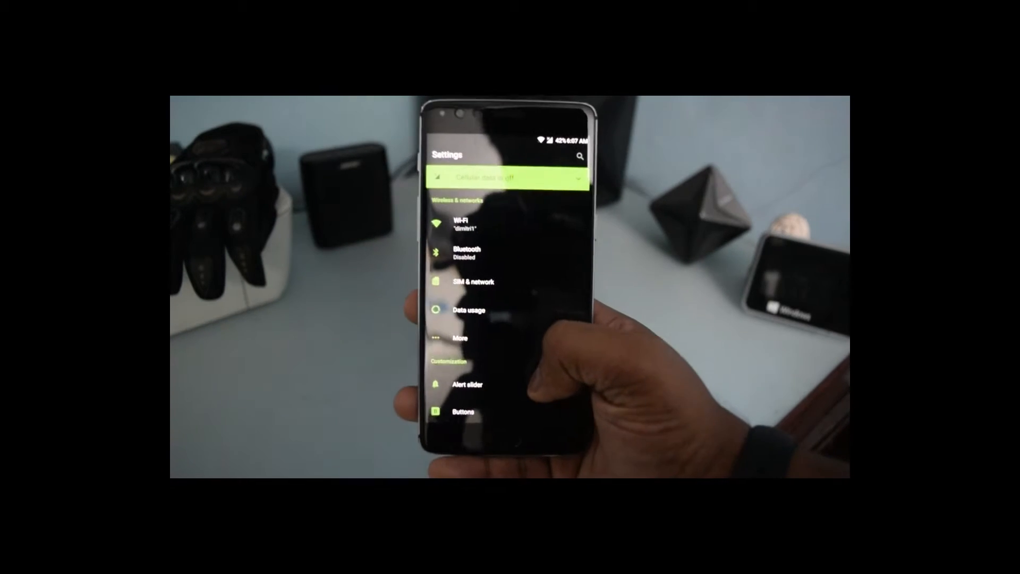
pyautogui.scroll(-3)
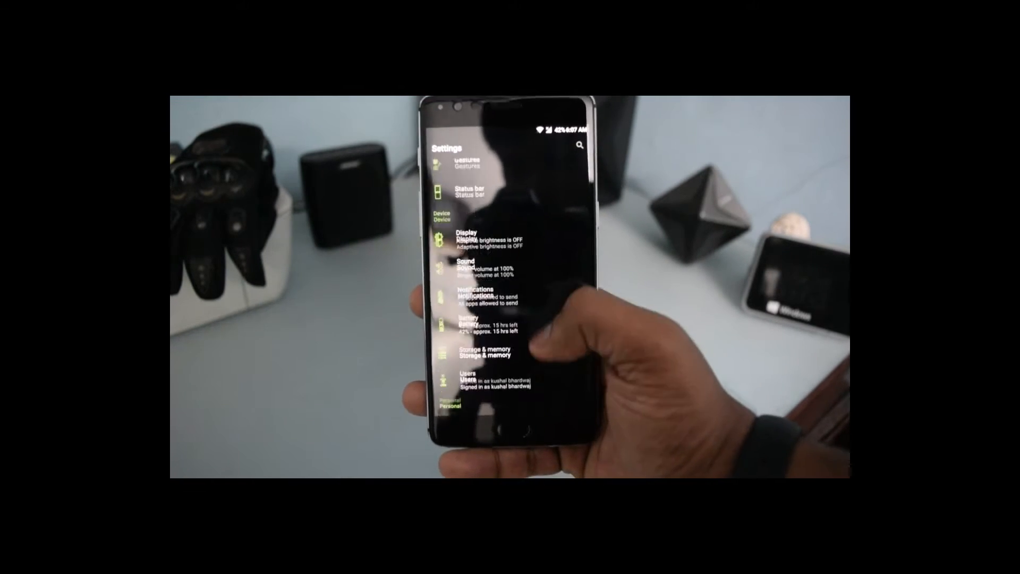
pyautogui.scroll(-3)
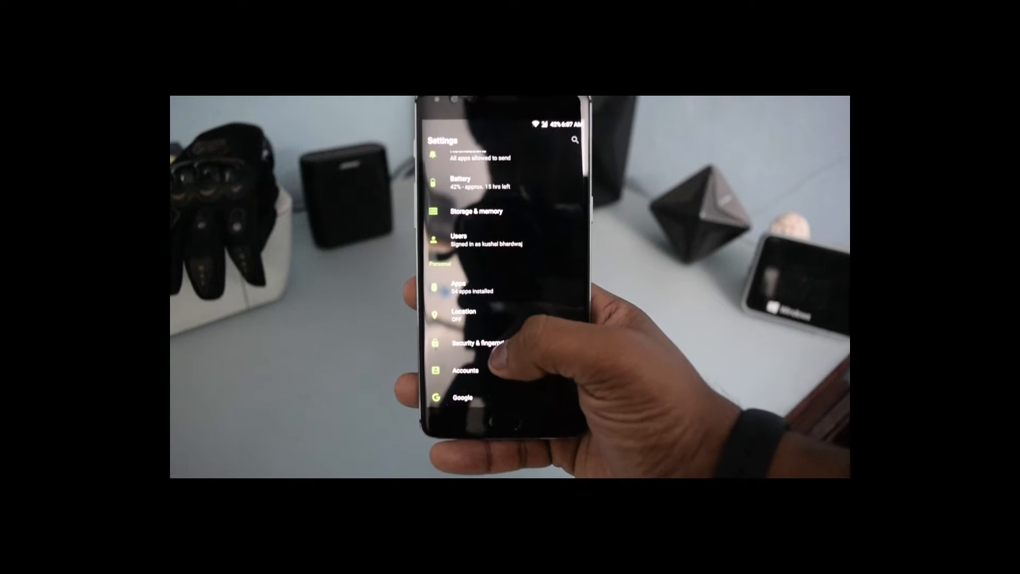
pyautogui.click(481, 344)
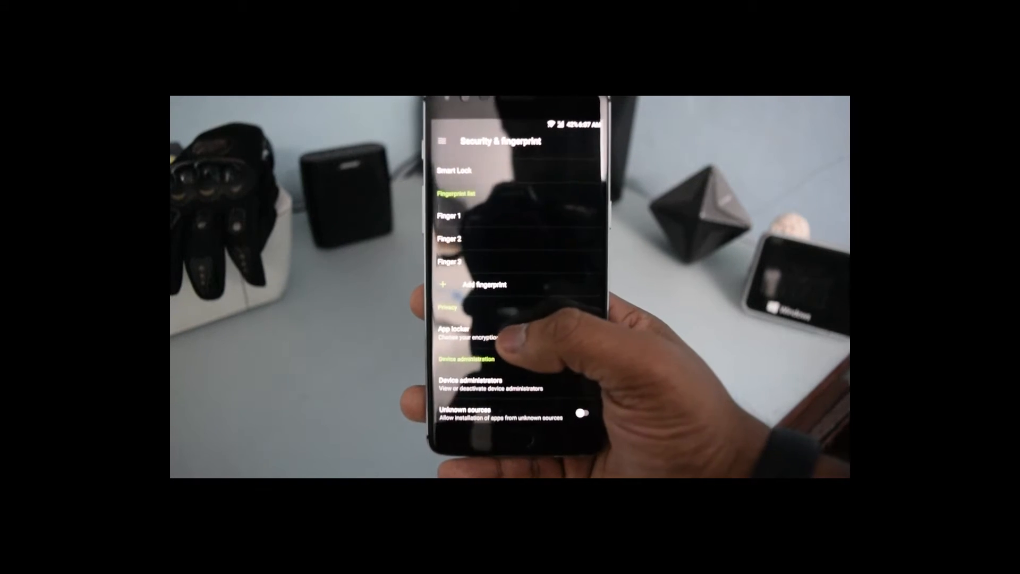
# Step: Open App locker and scroll through the installed apps and their lock toggles
pyautogui.click(453, 330)
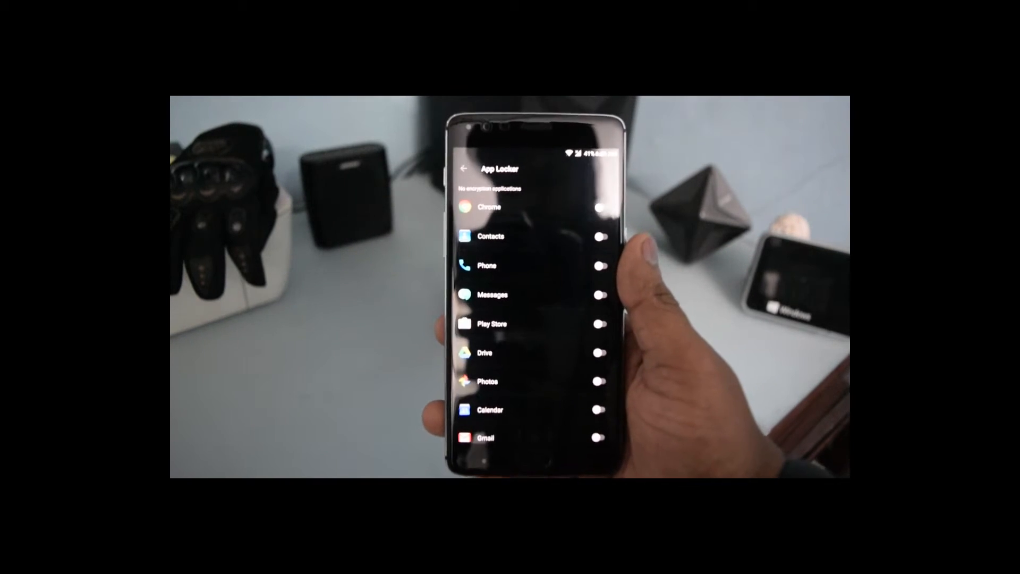
pyautogui.scroll(-3)
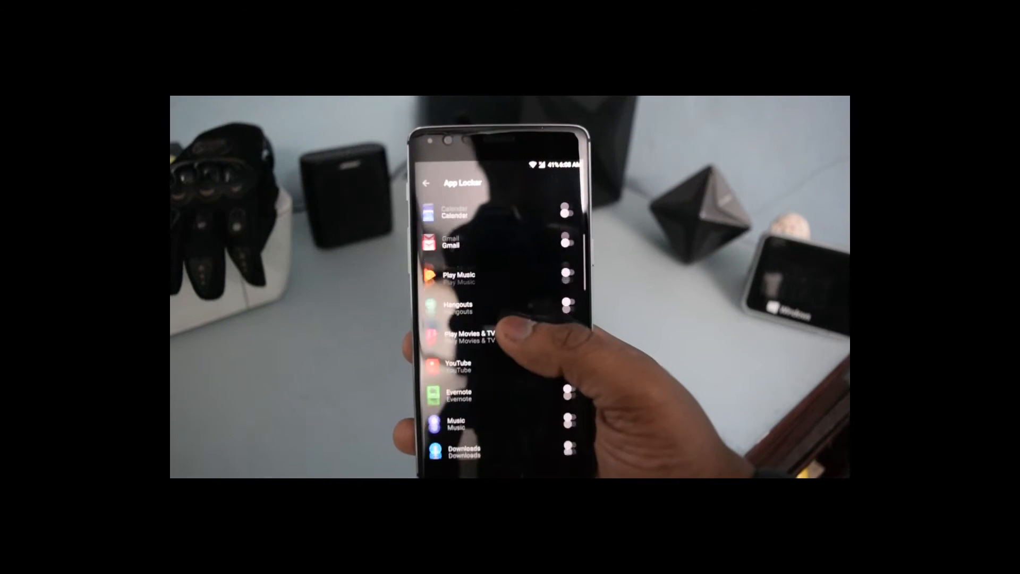
pyautogui.scroll(-3)
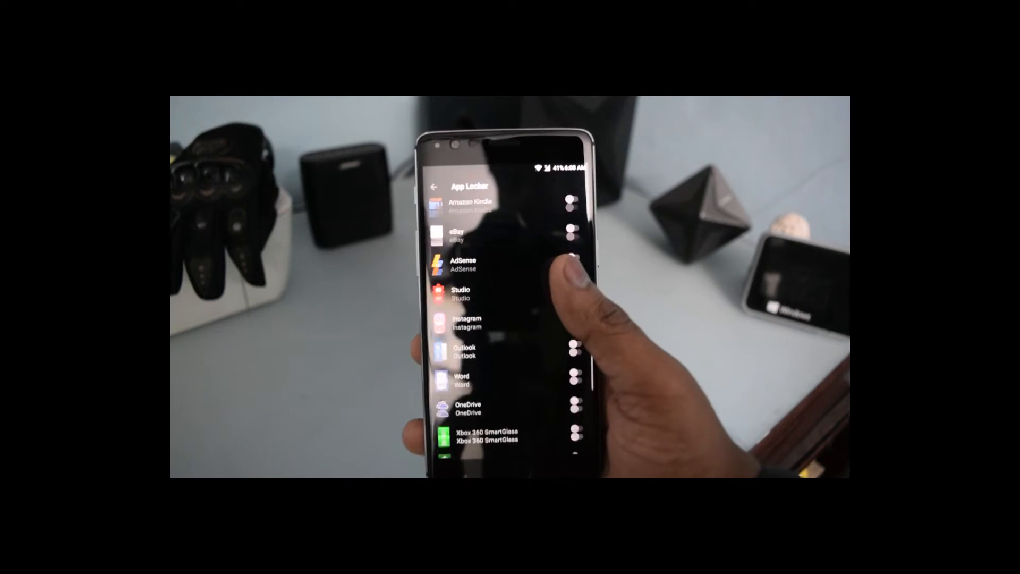
pyautogui.scroll(-3)
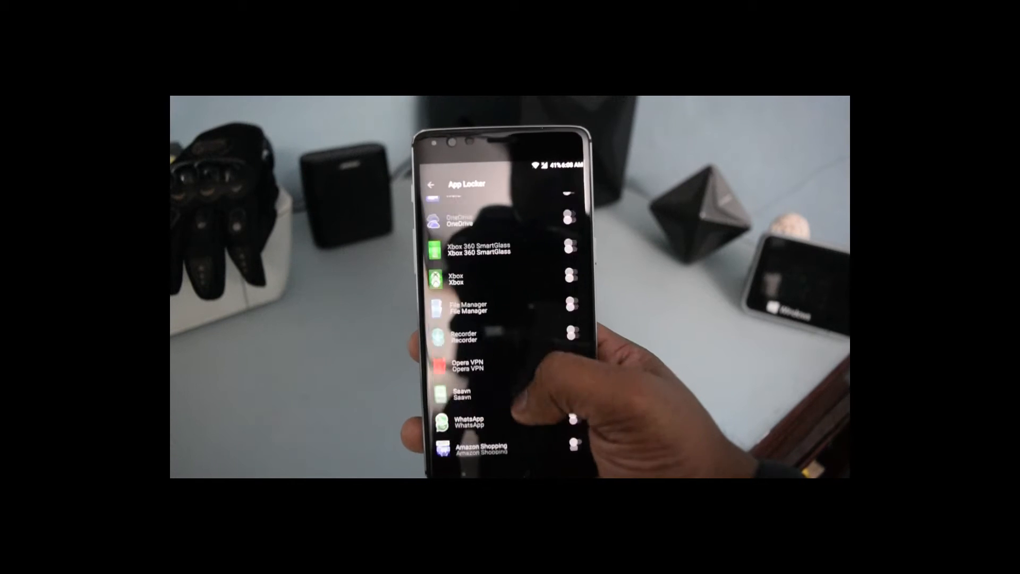
pyautogui.scroll(-3)
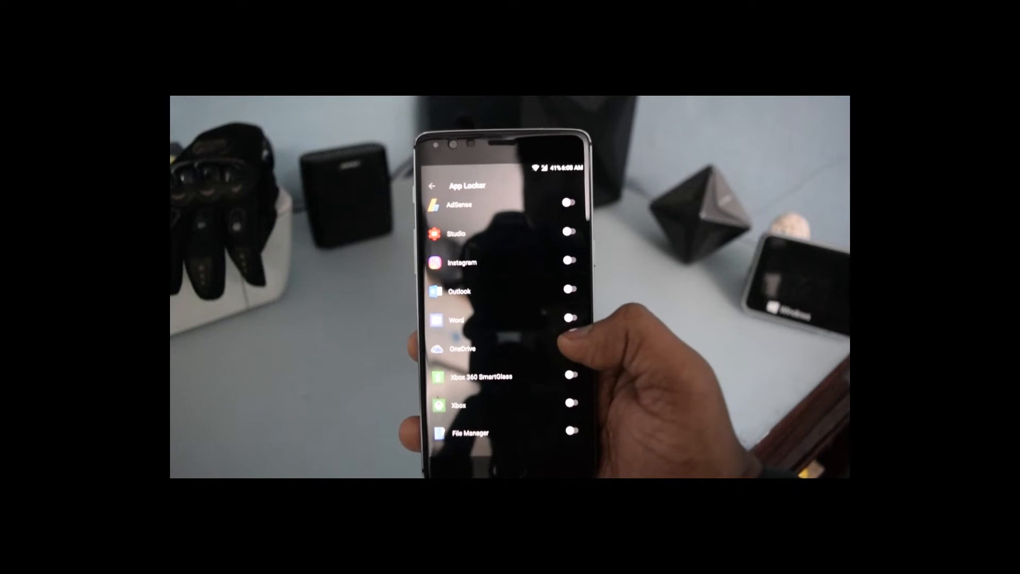
pyautogui.scroll(-3)
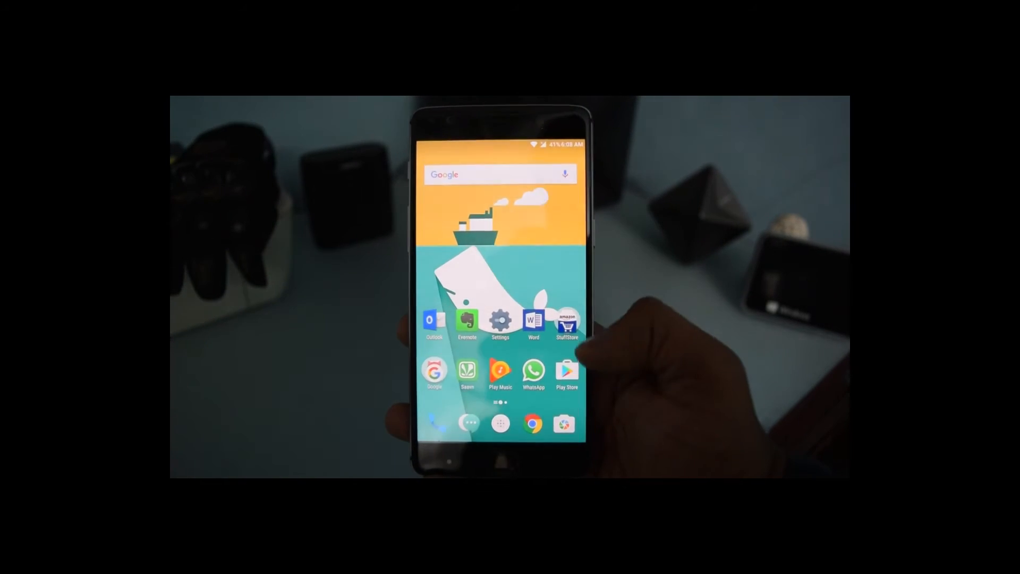
pyautogui.click(566, 373)
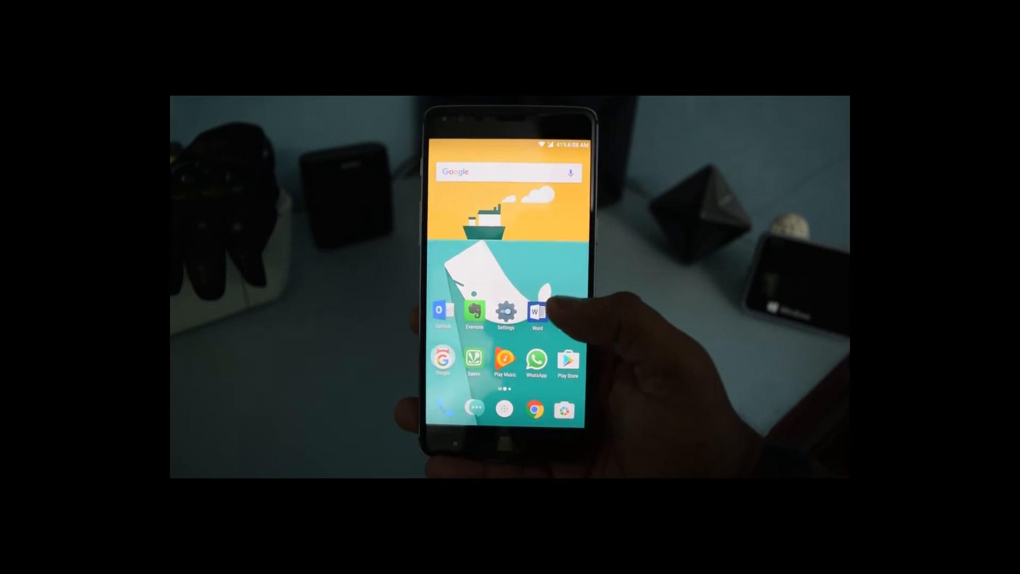
pyautogui.click(536, 310)
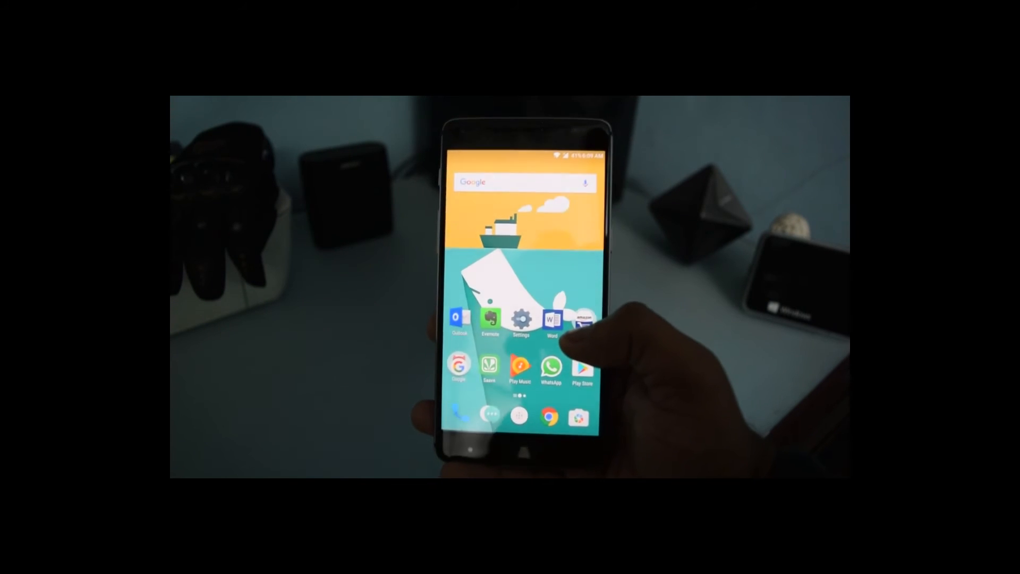
# Step: Open Settings and view About phone: OnePlus 3, OxygenOS 4.0.3, Android 7.0
pyautogui.click(520, 318)
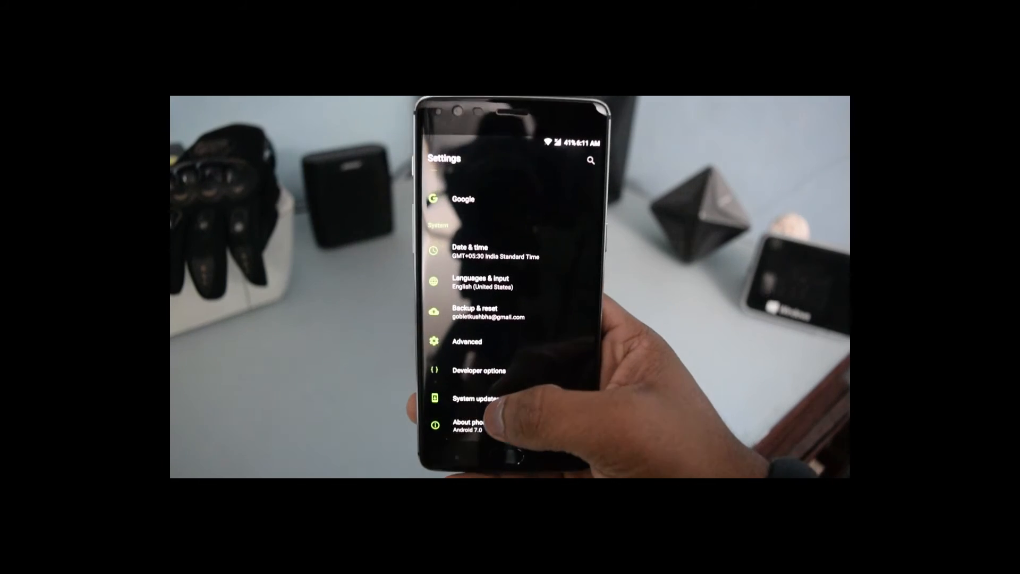
pyautogui.click(467, 426)
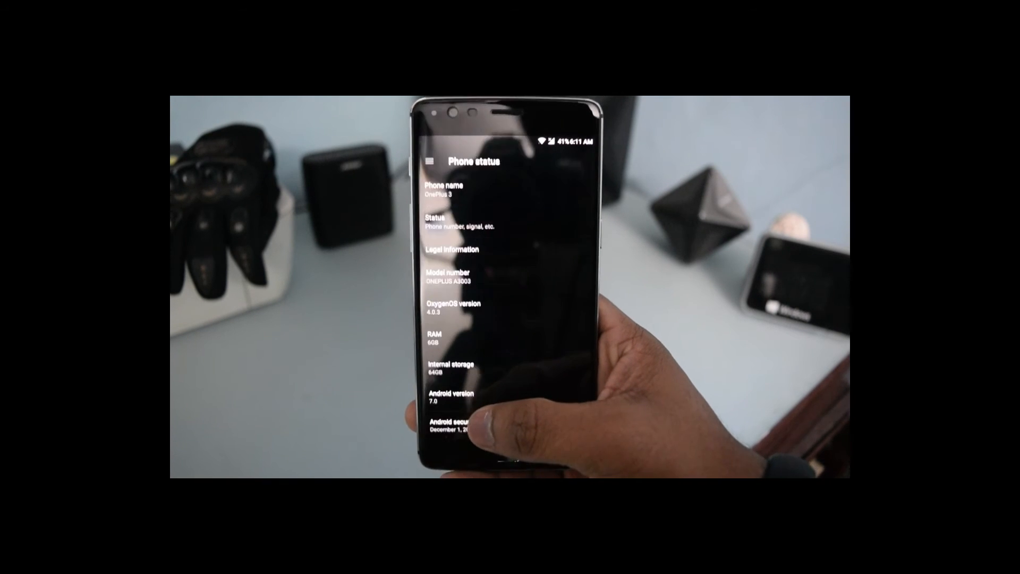